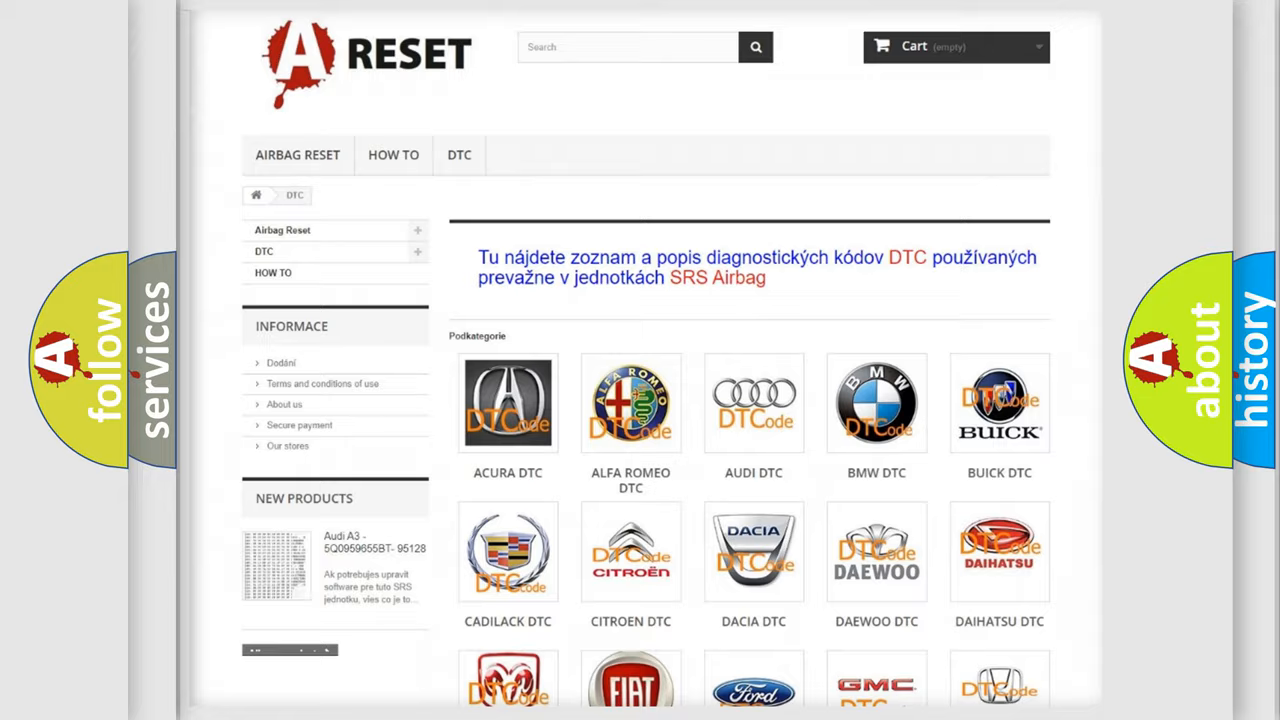
Scroll the car brands catalogue and open the INFINITI DTC code list.
scroll("down", 3)
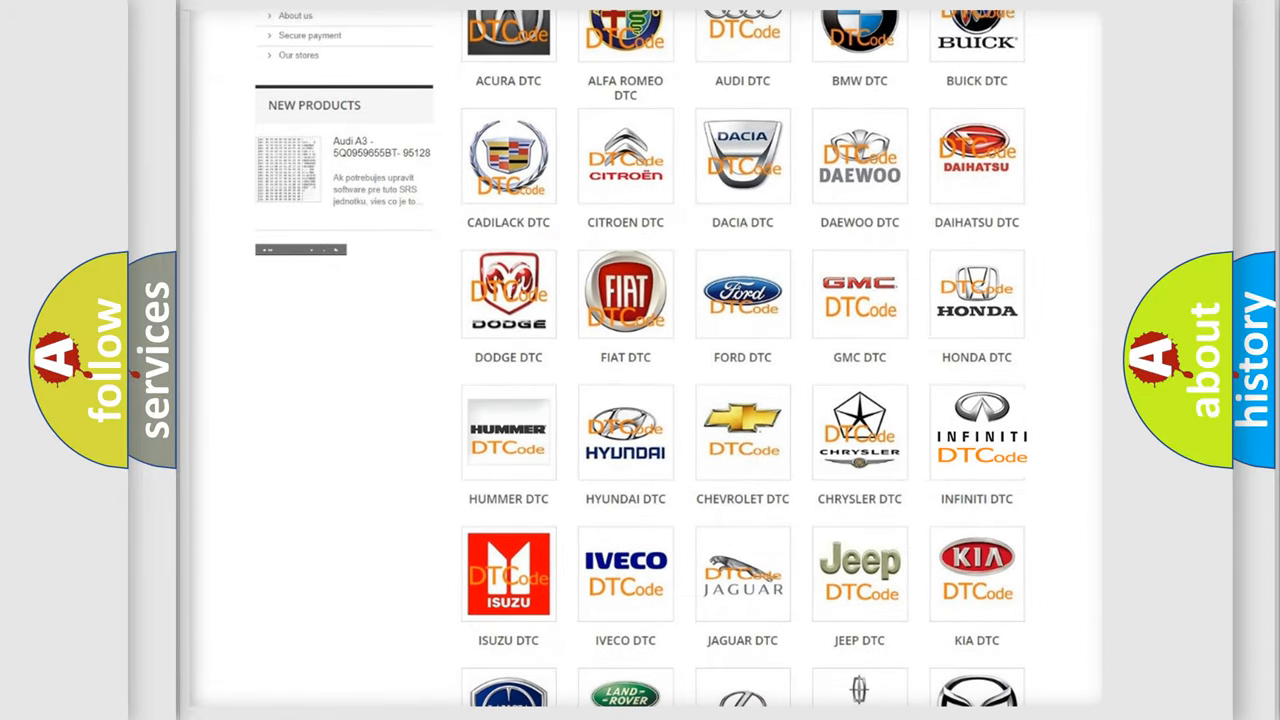
left_click(977, 432)
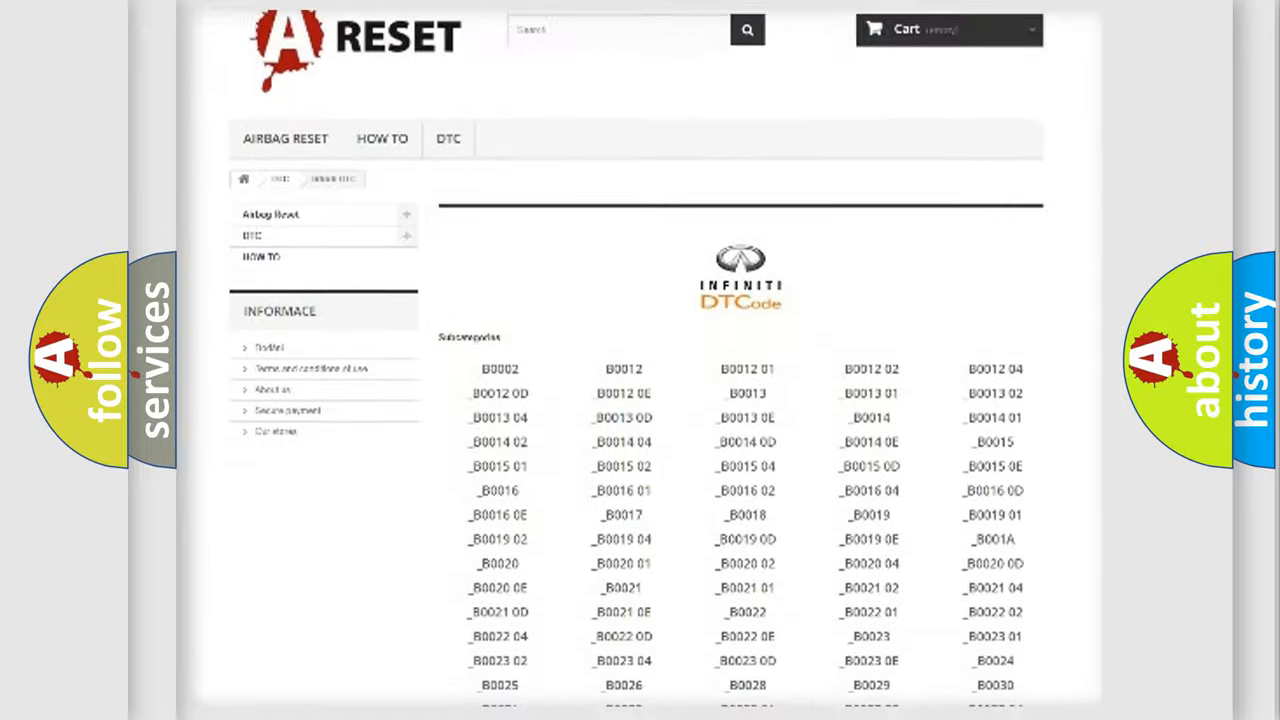
scroll("down", 3)
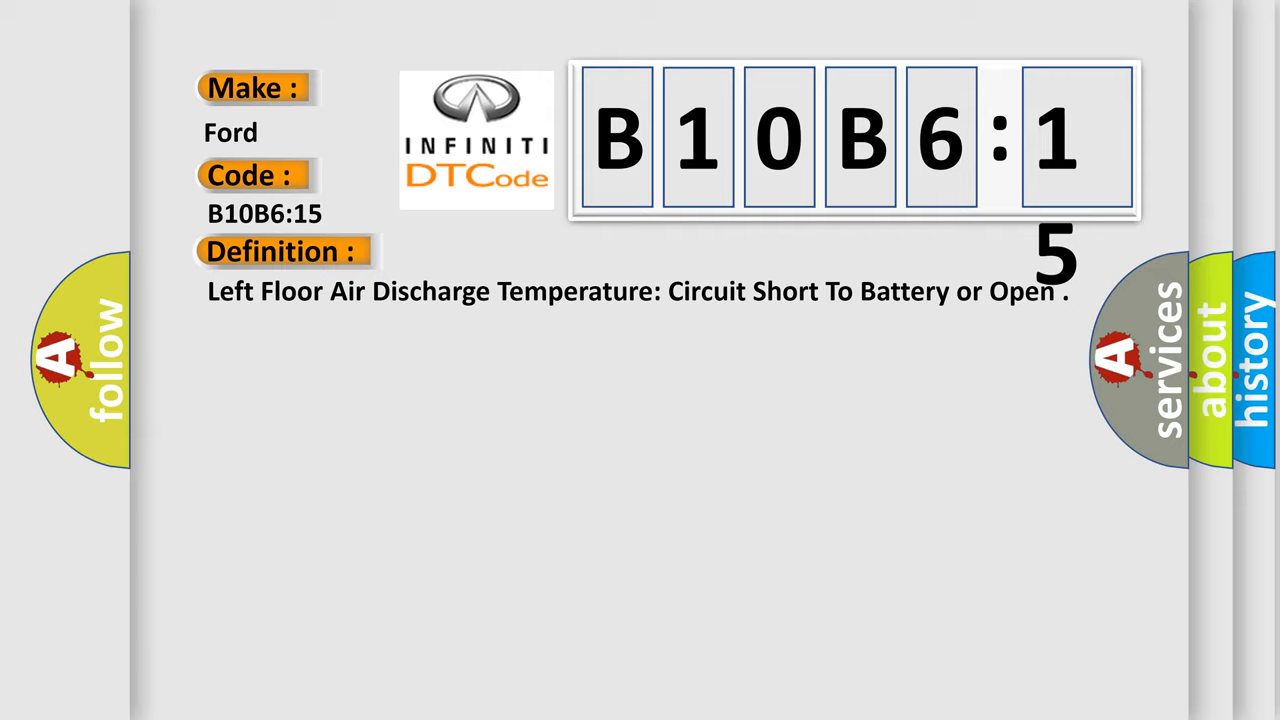
Reveal the B10B6:15 description about erratic left floor air discharge temperature sensor voltages.
left_click(520, 251)
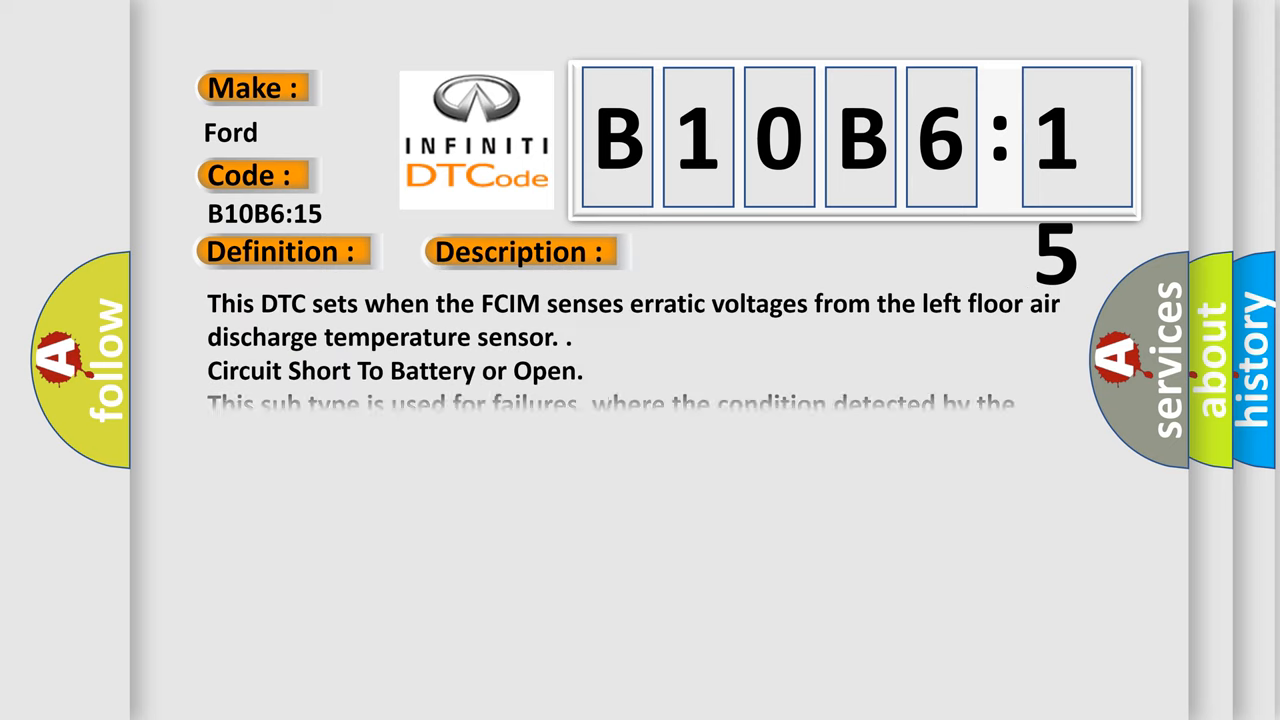